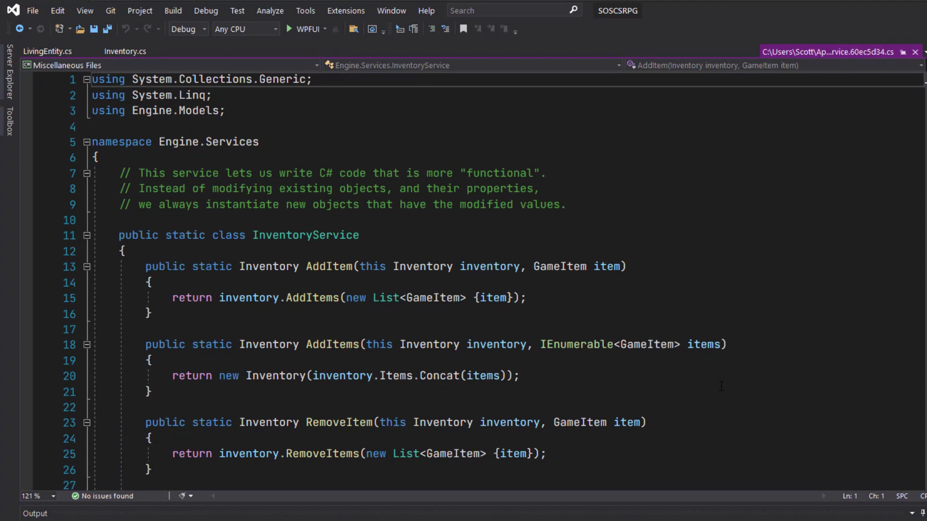
Step: Scroll through InventoryService.cs to review its extension methods
scroll(down, 3)
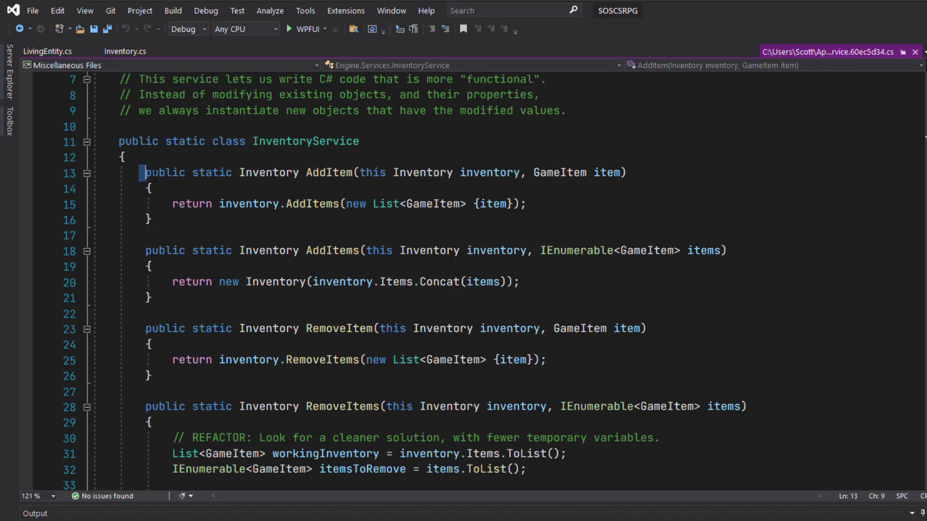
scroll(down, 3)
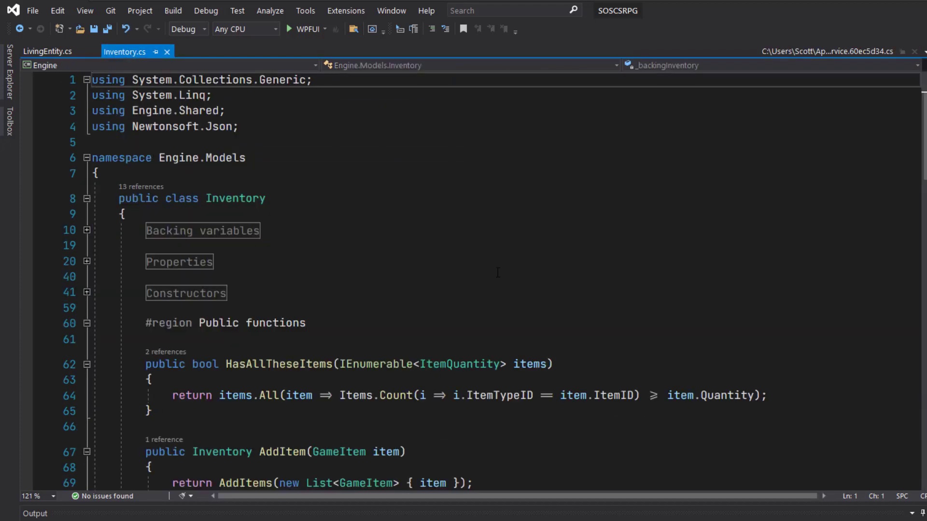
Step: Scroll down to the RemoveItems overload that takes item quantities
scroll(down, 3)
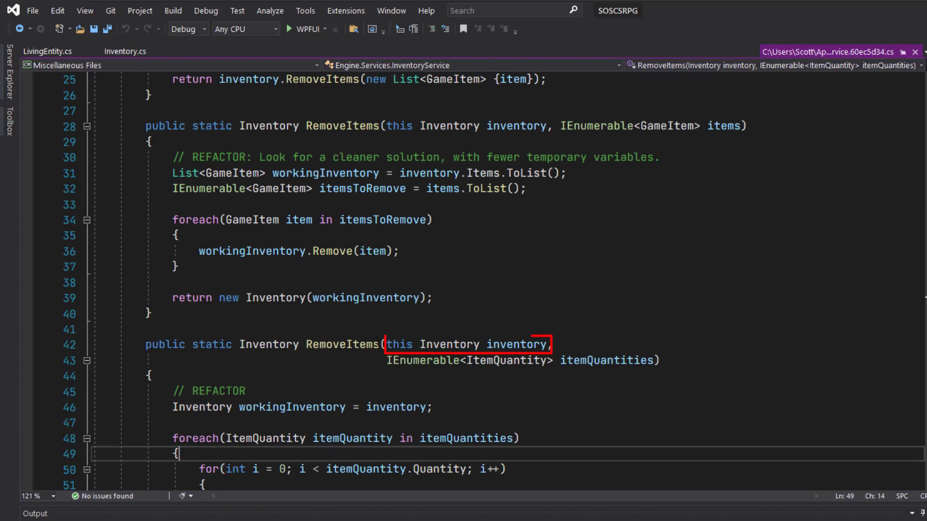
Step: Highlight the 'this Inventory inventory' parameter, the static keyword, and every use of inventory in RemoveItems
drag(385, 343, 547, 343)
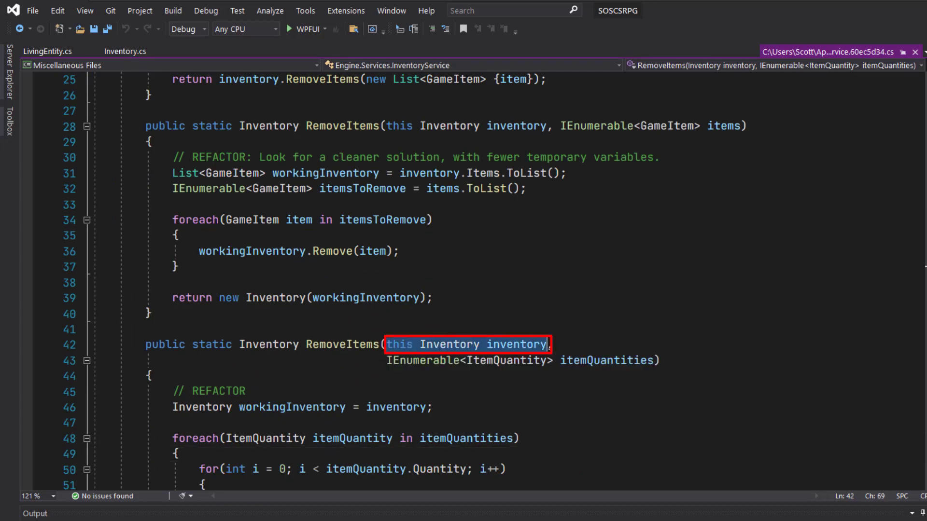
double_click(211, 345)
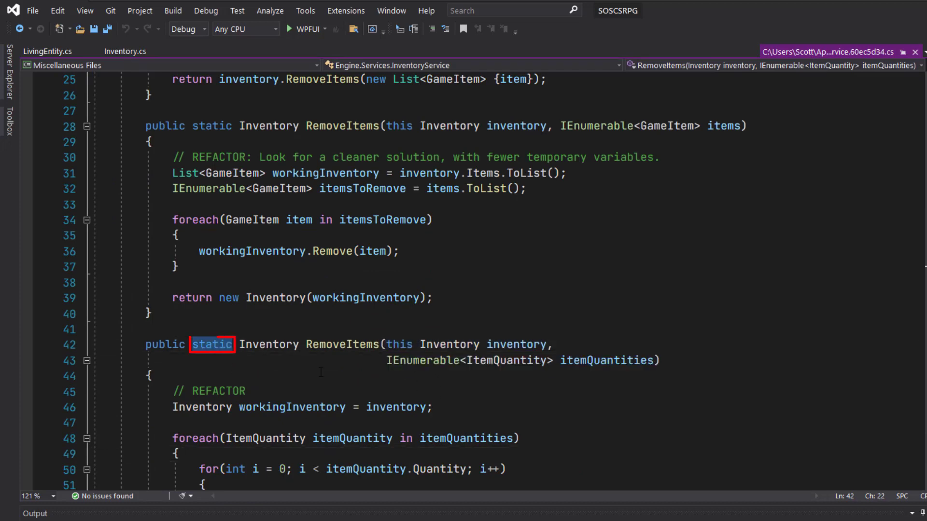
double_click(517, 343)
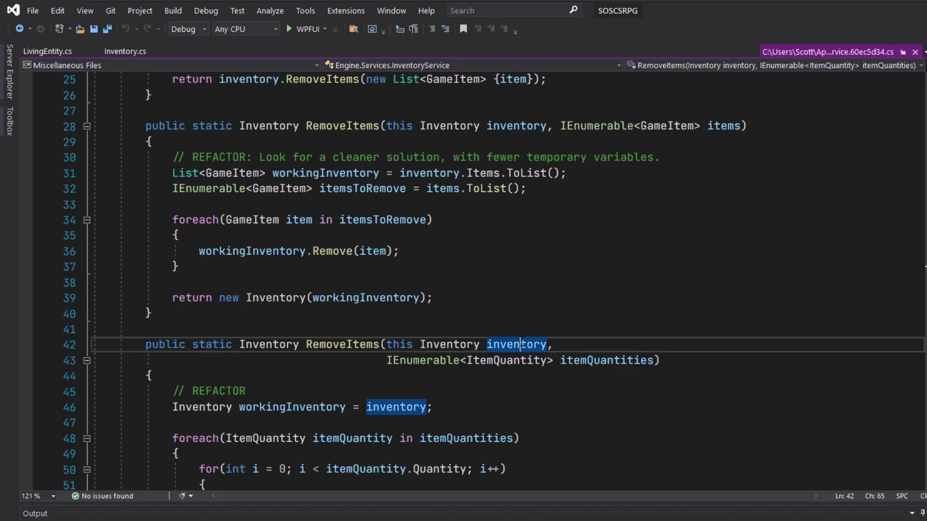
scroll(down, 3)
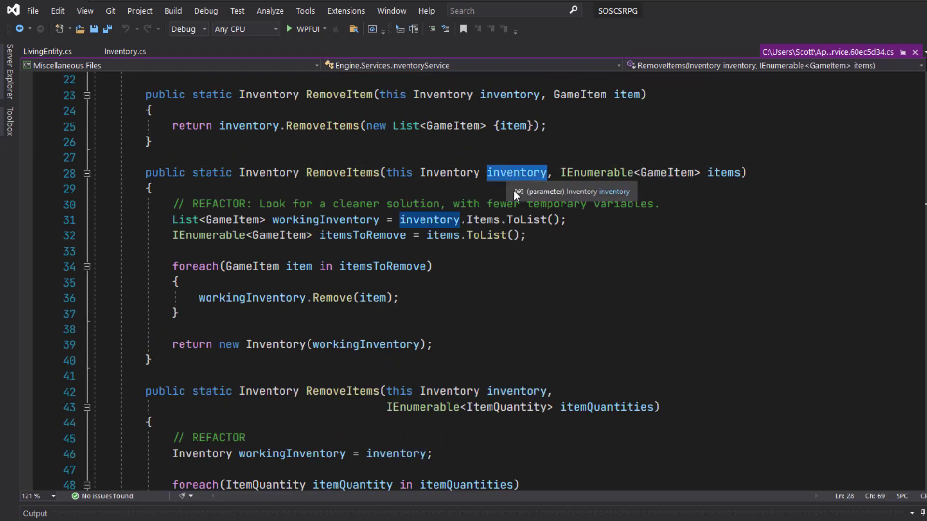
mouse_move(158, 70)
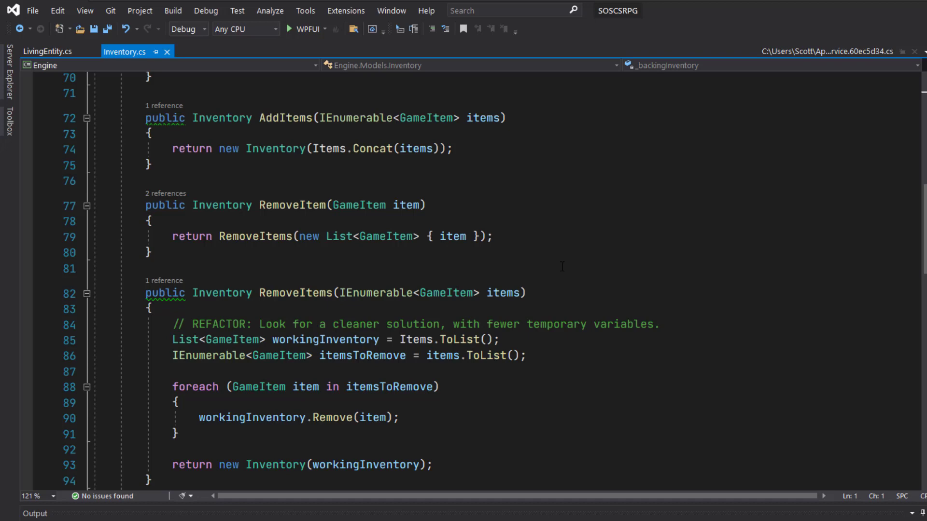
mouse_move(822, 51)
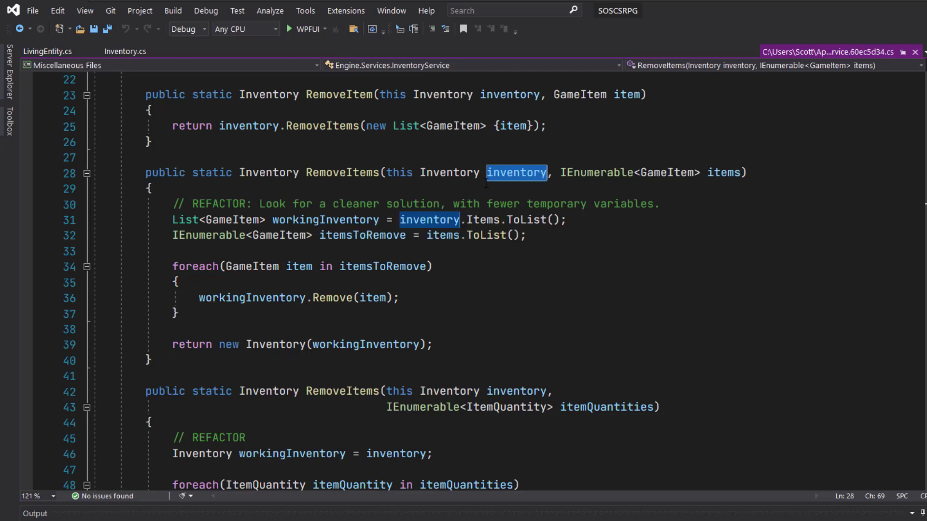
Step: Trace RemoveItems' references in Inventory.cs, then move to the LivingEntity class file
click(124, 51)
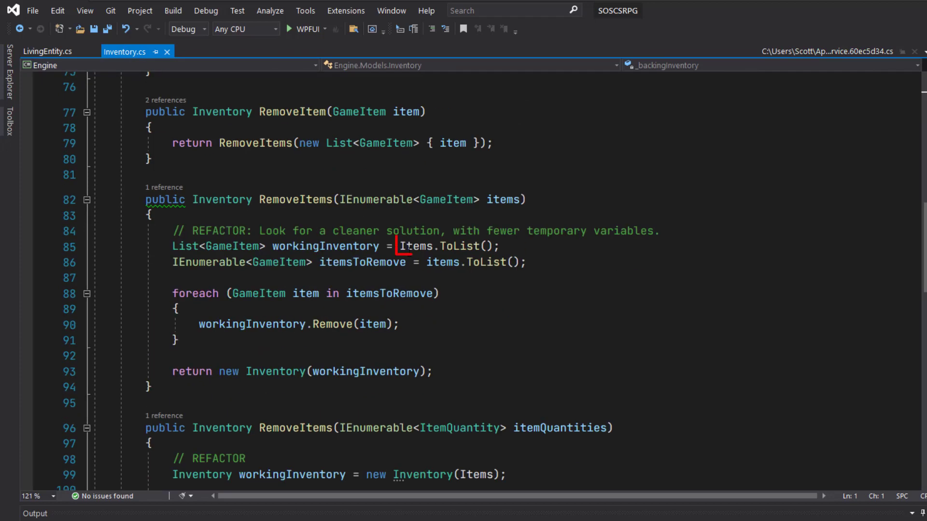
double_click(415, 246)
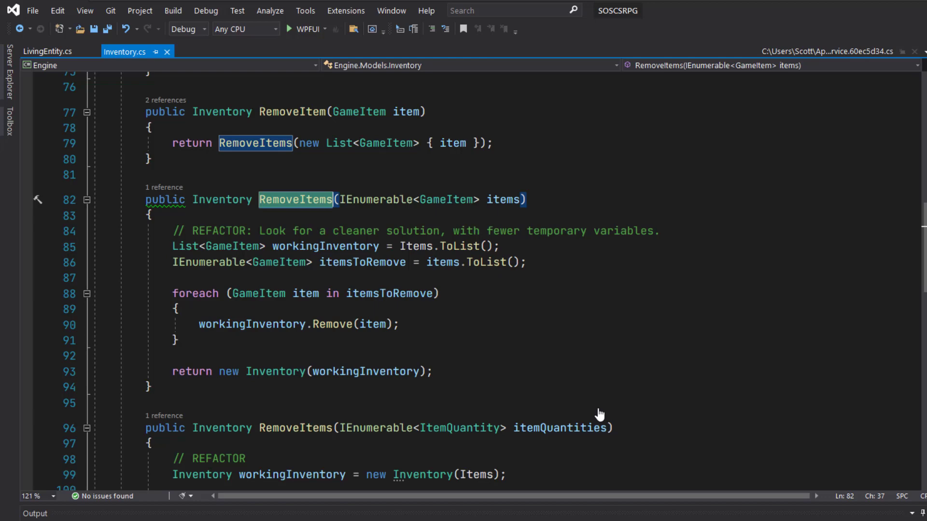
mouse_move(615, 379)
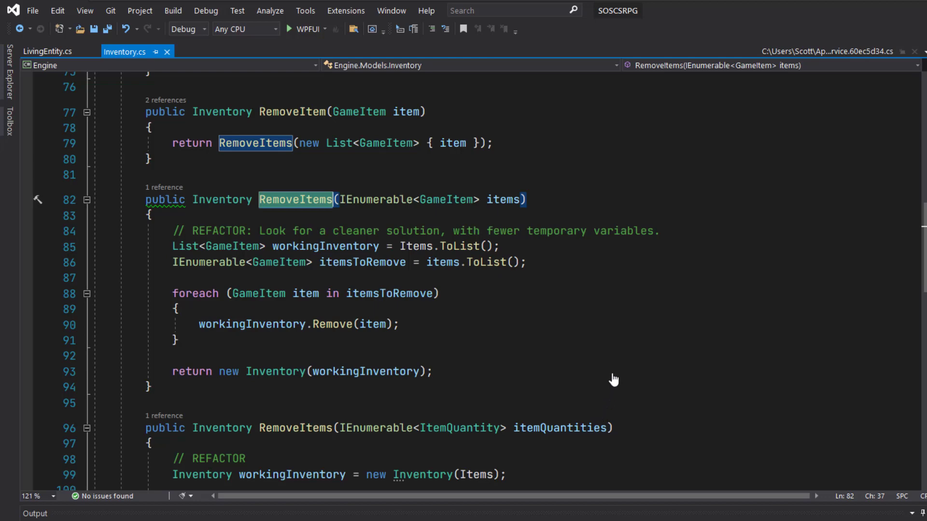
mouse_move(41, 65)
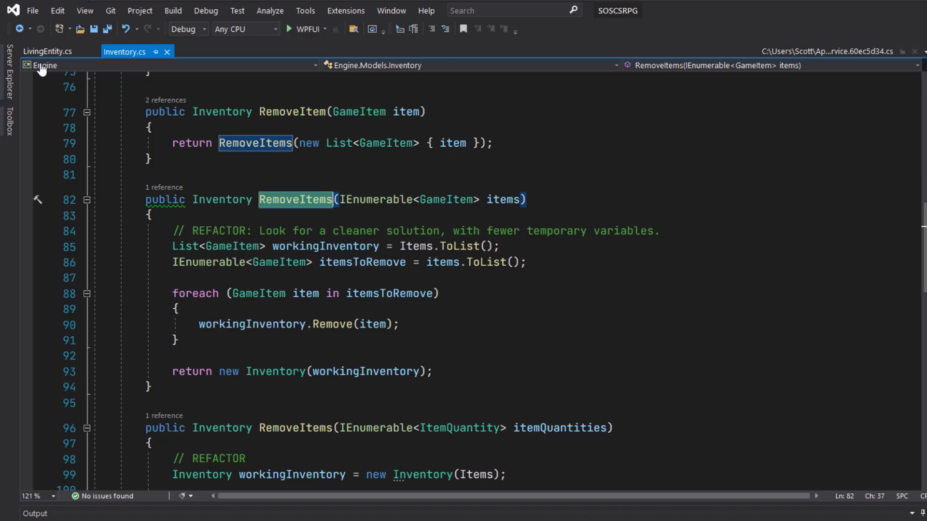
click(46, 51)
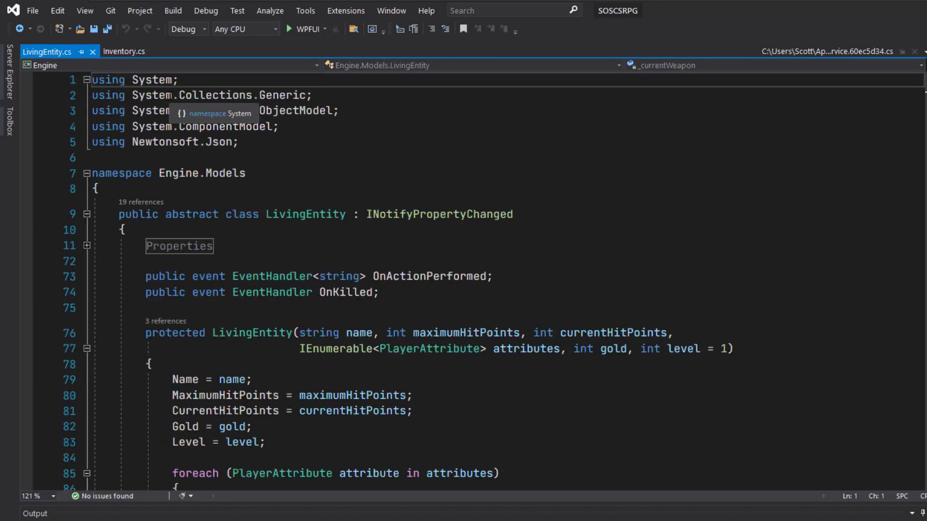